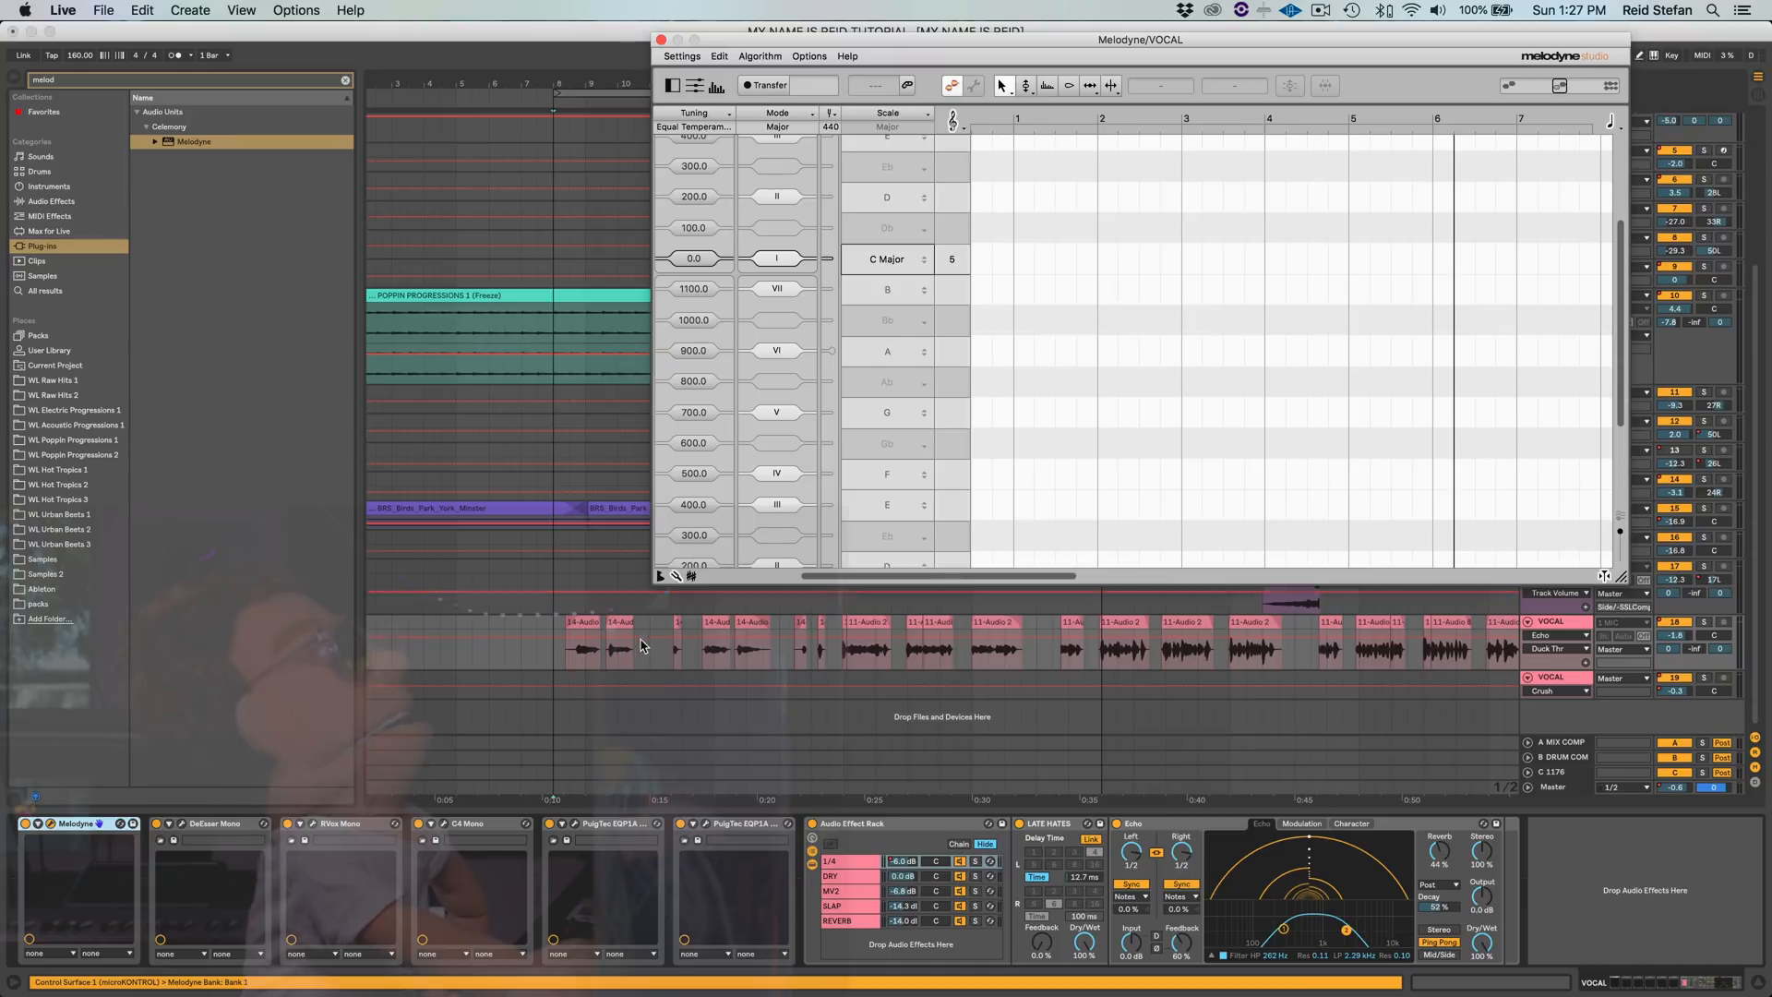
Set the Melodyne scale to D♭ major and turn on Scale Snap for the pitch grid.
{"action": "left_click", "coordinate": [577, 648]}
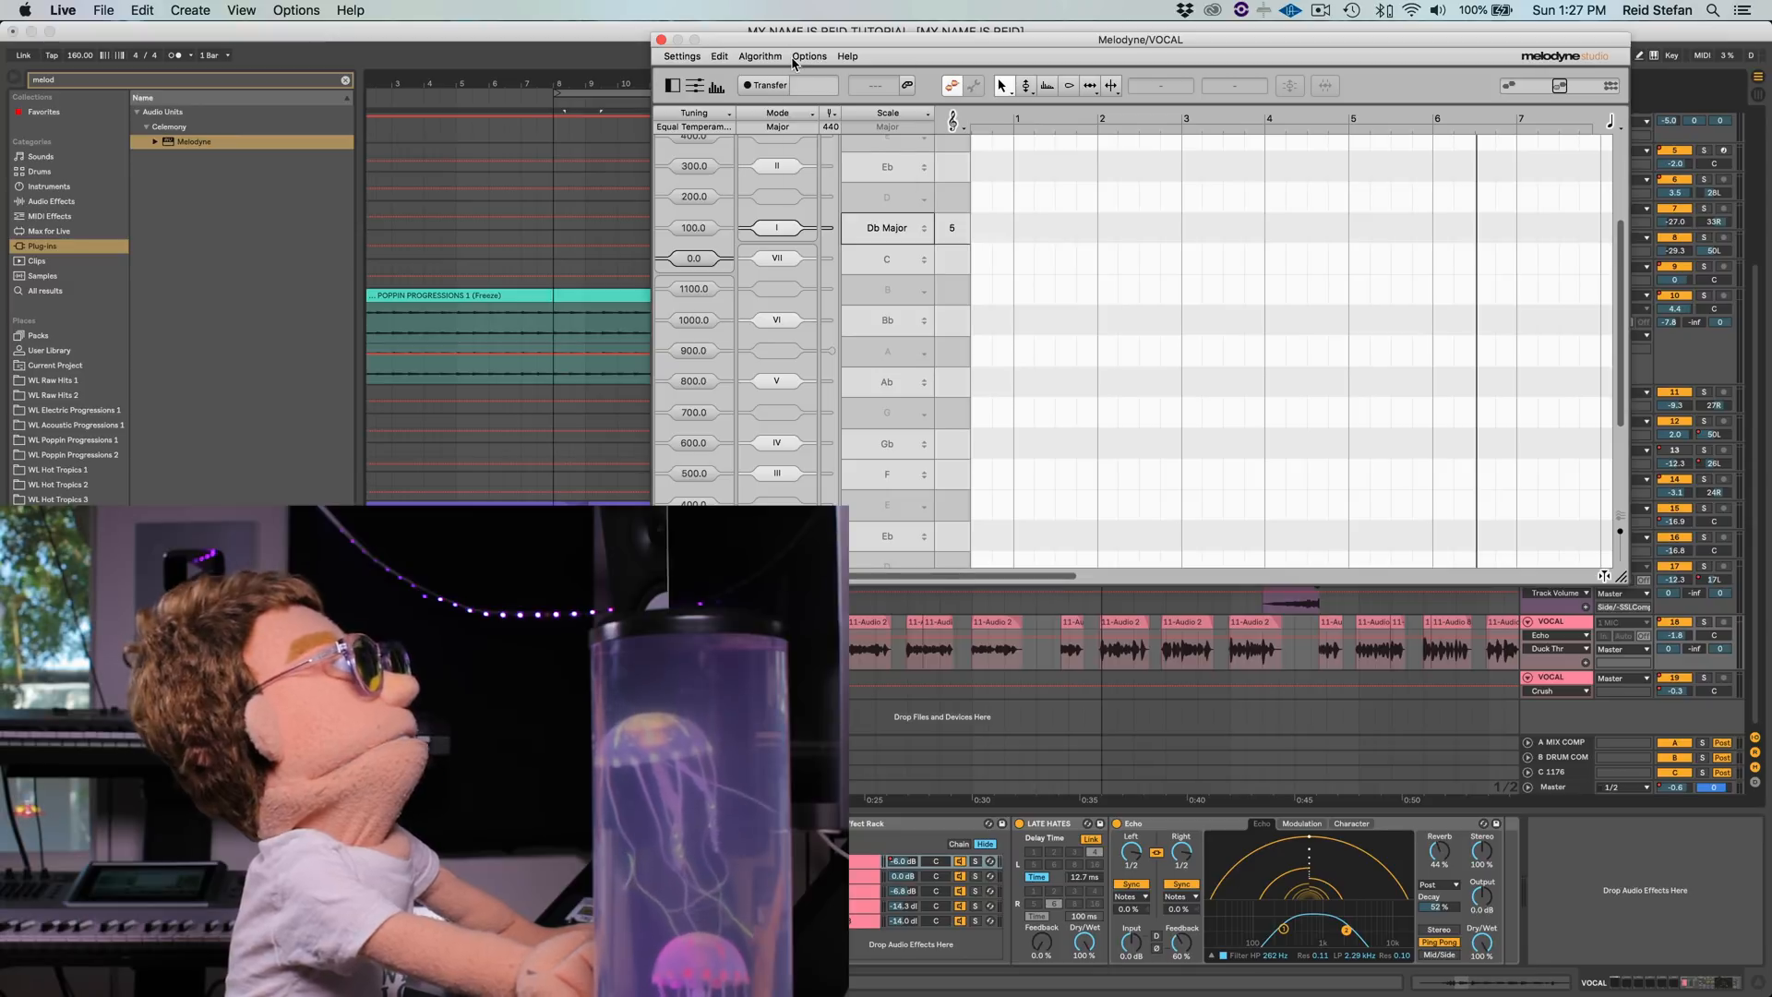
{"action": "left_click", "coordinate": [810, 55]}
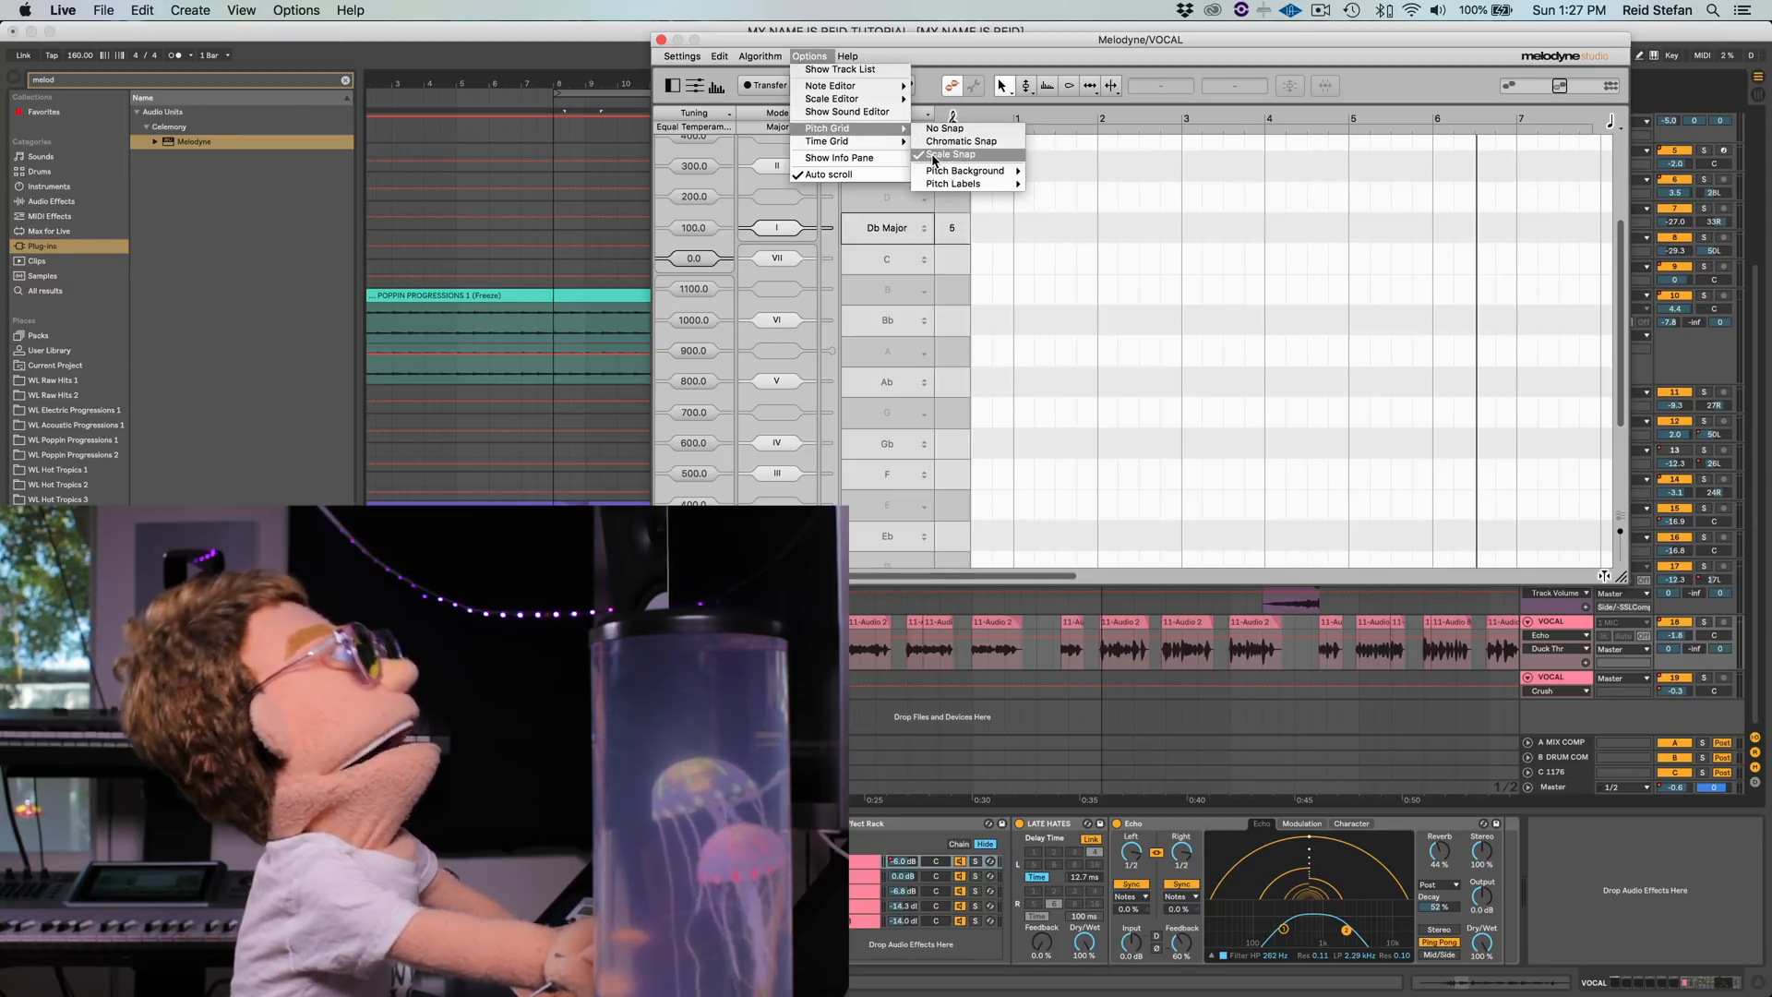
{"action": "left_click", "coordinate": [941, 154]}
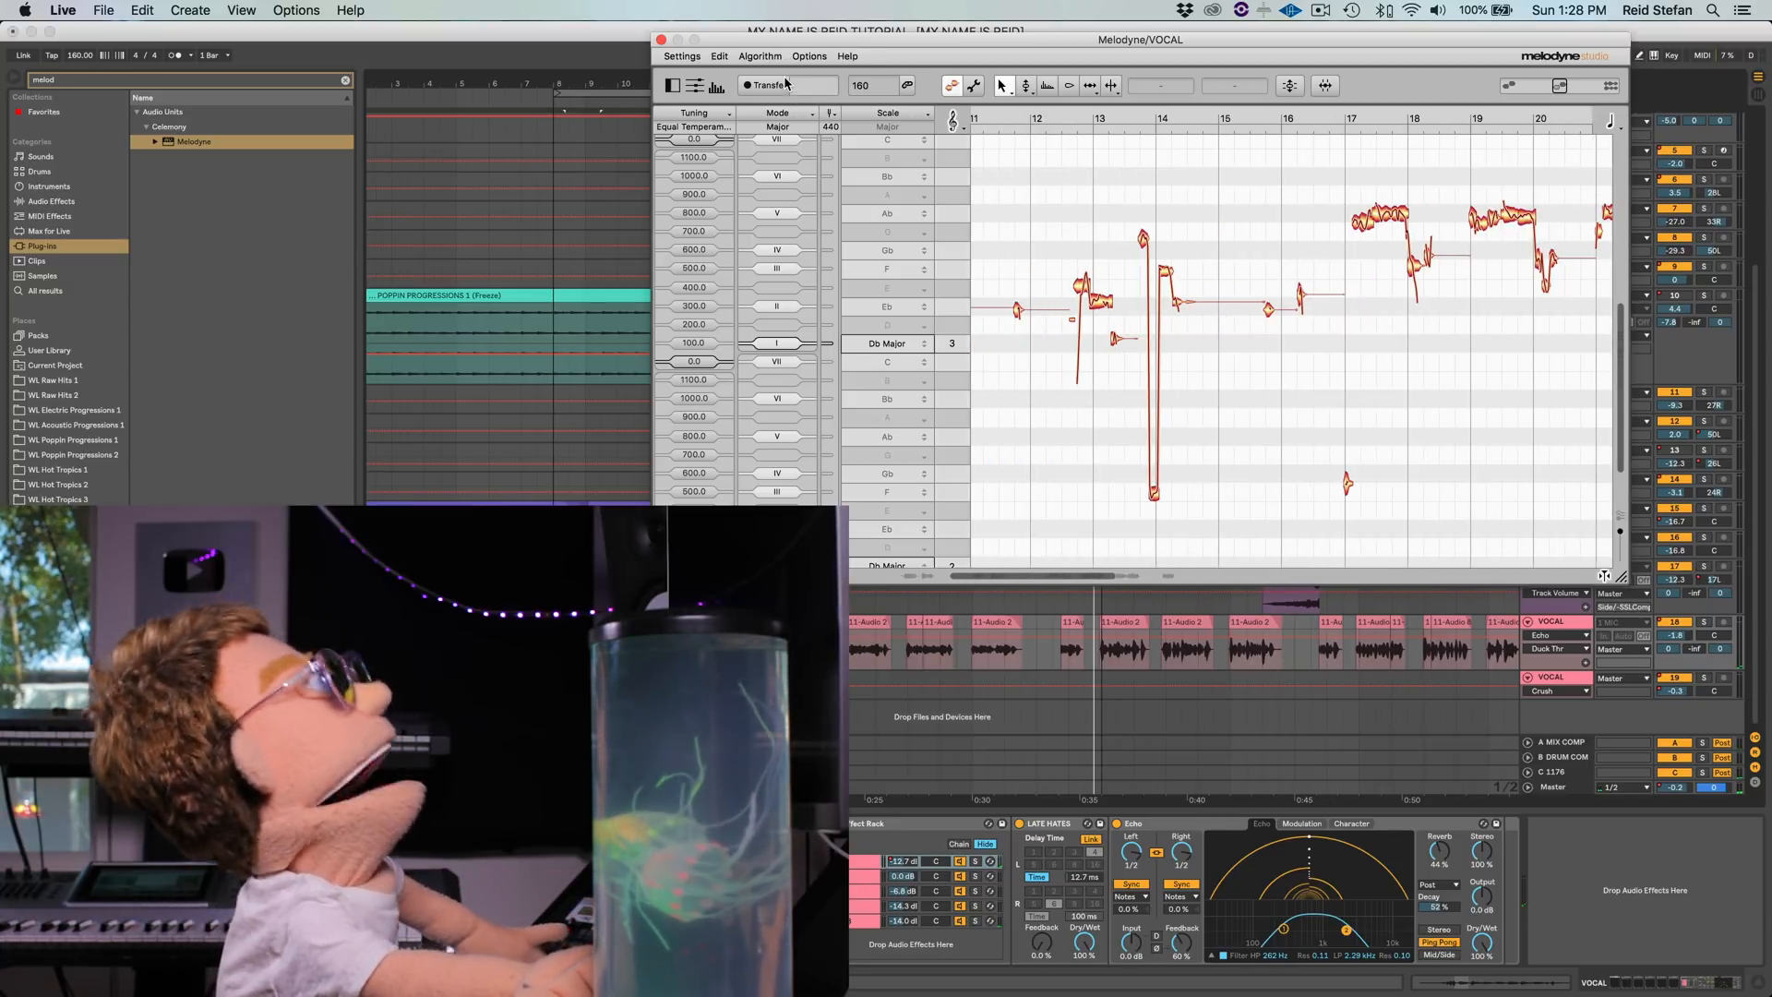
Select all chorus vocal notes (bars 11–20) via Edit > Select All.
{"action": "left_click", "coordinate": [718, 56]}
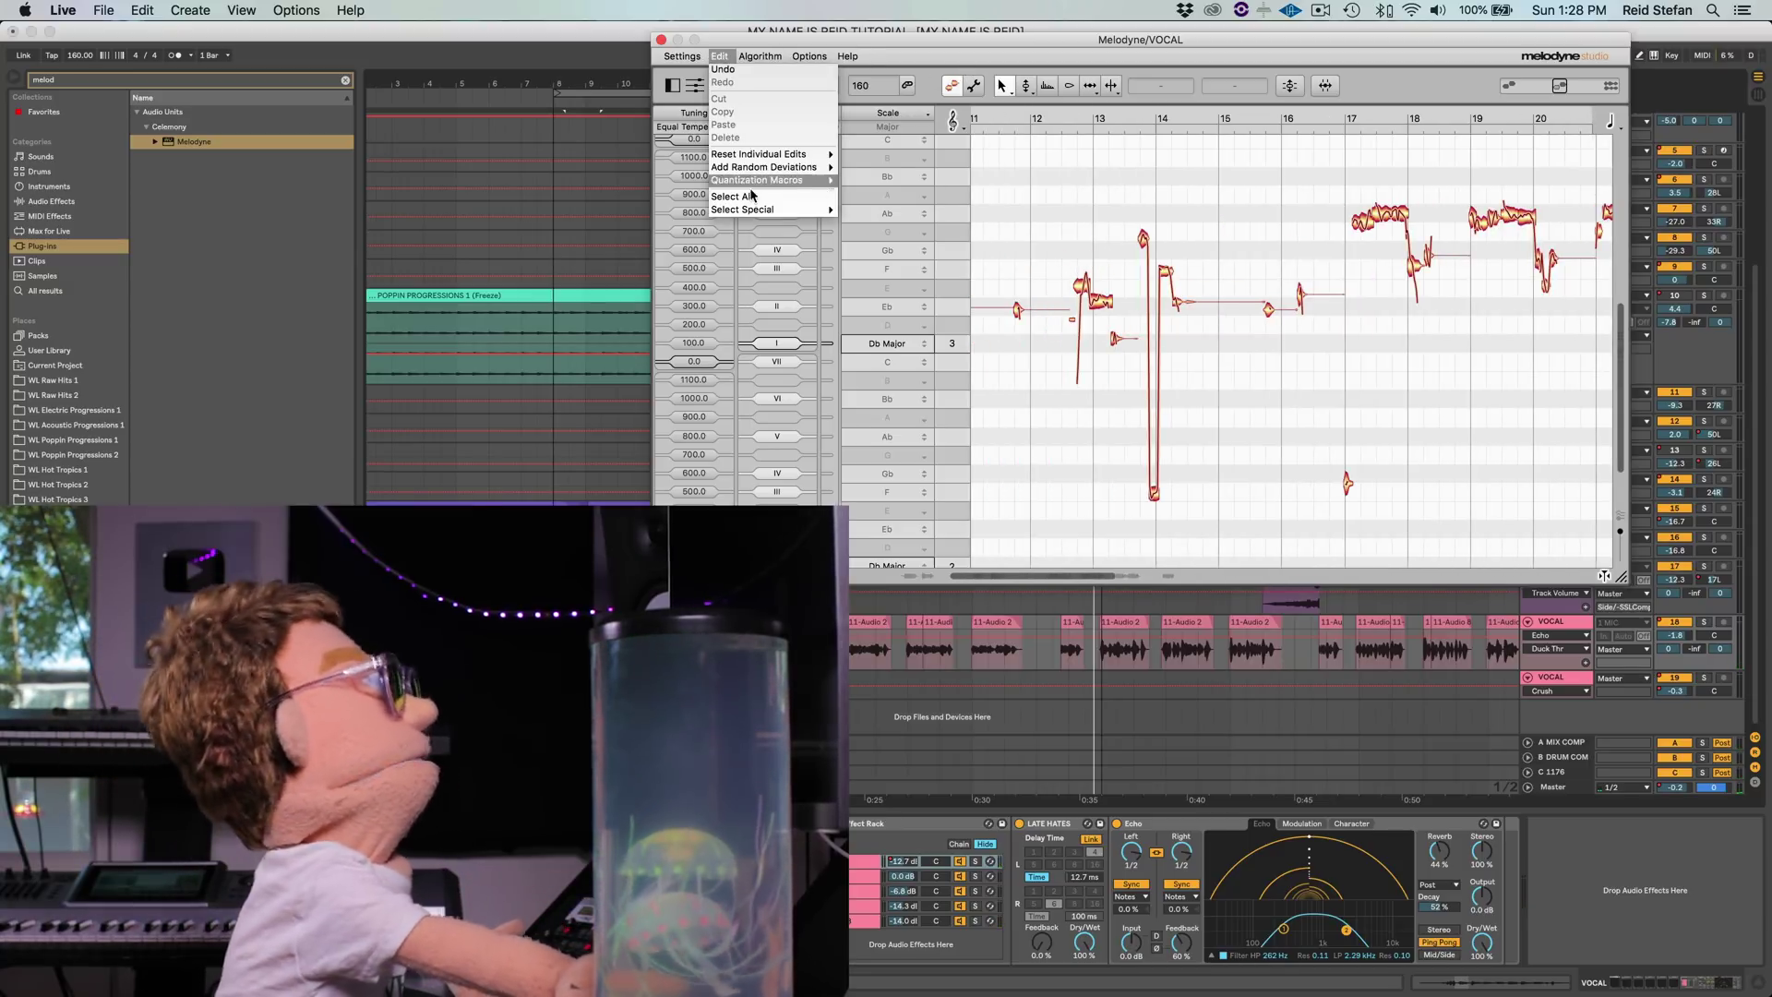
{"action": "left_click", "coordinate": [737, 195]}
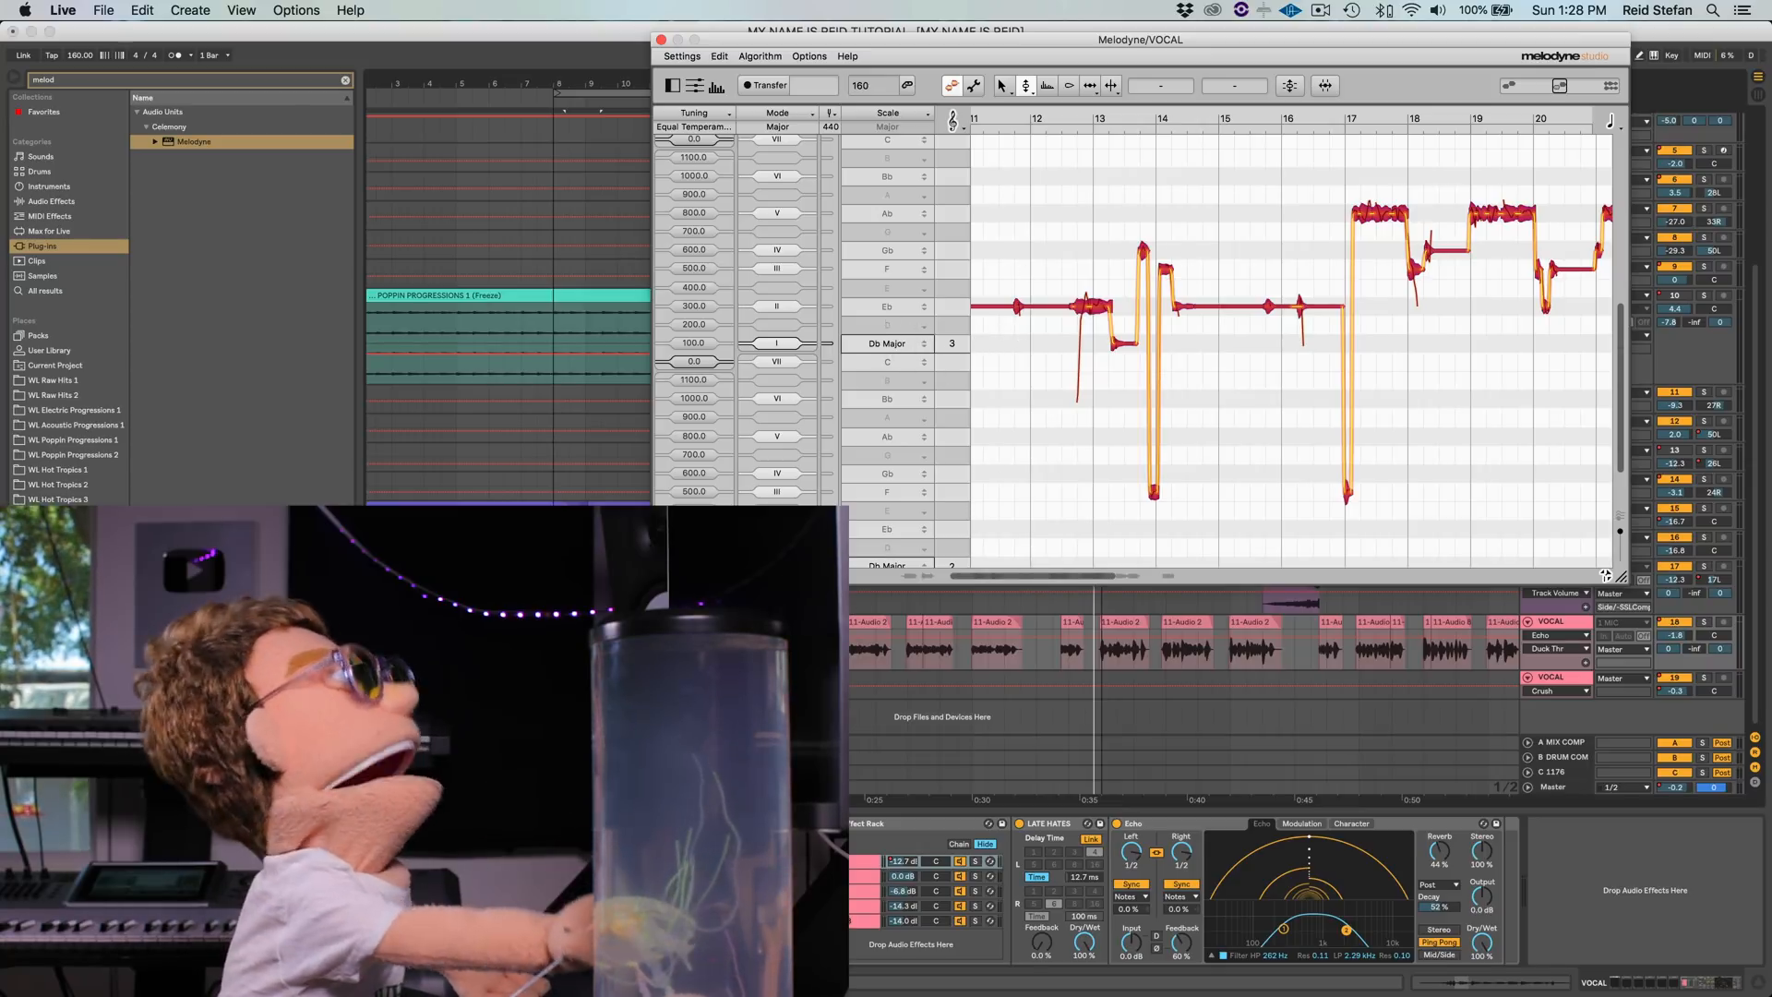
{"action": "mouse_move", "coordinate": [1026, 85]}
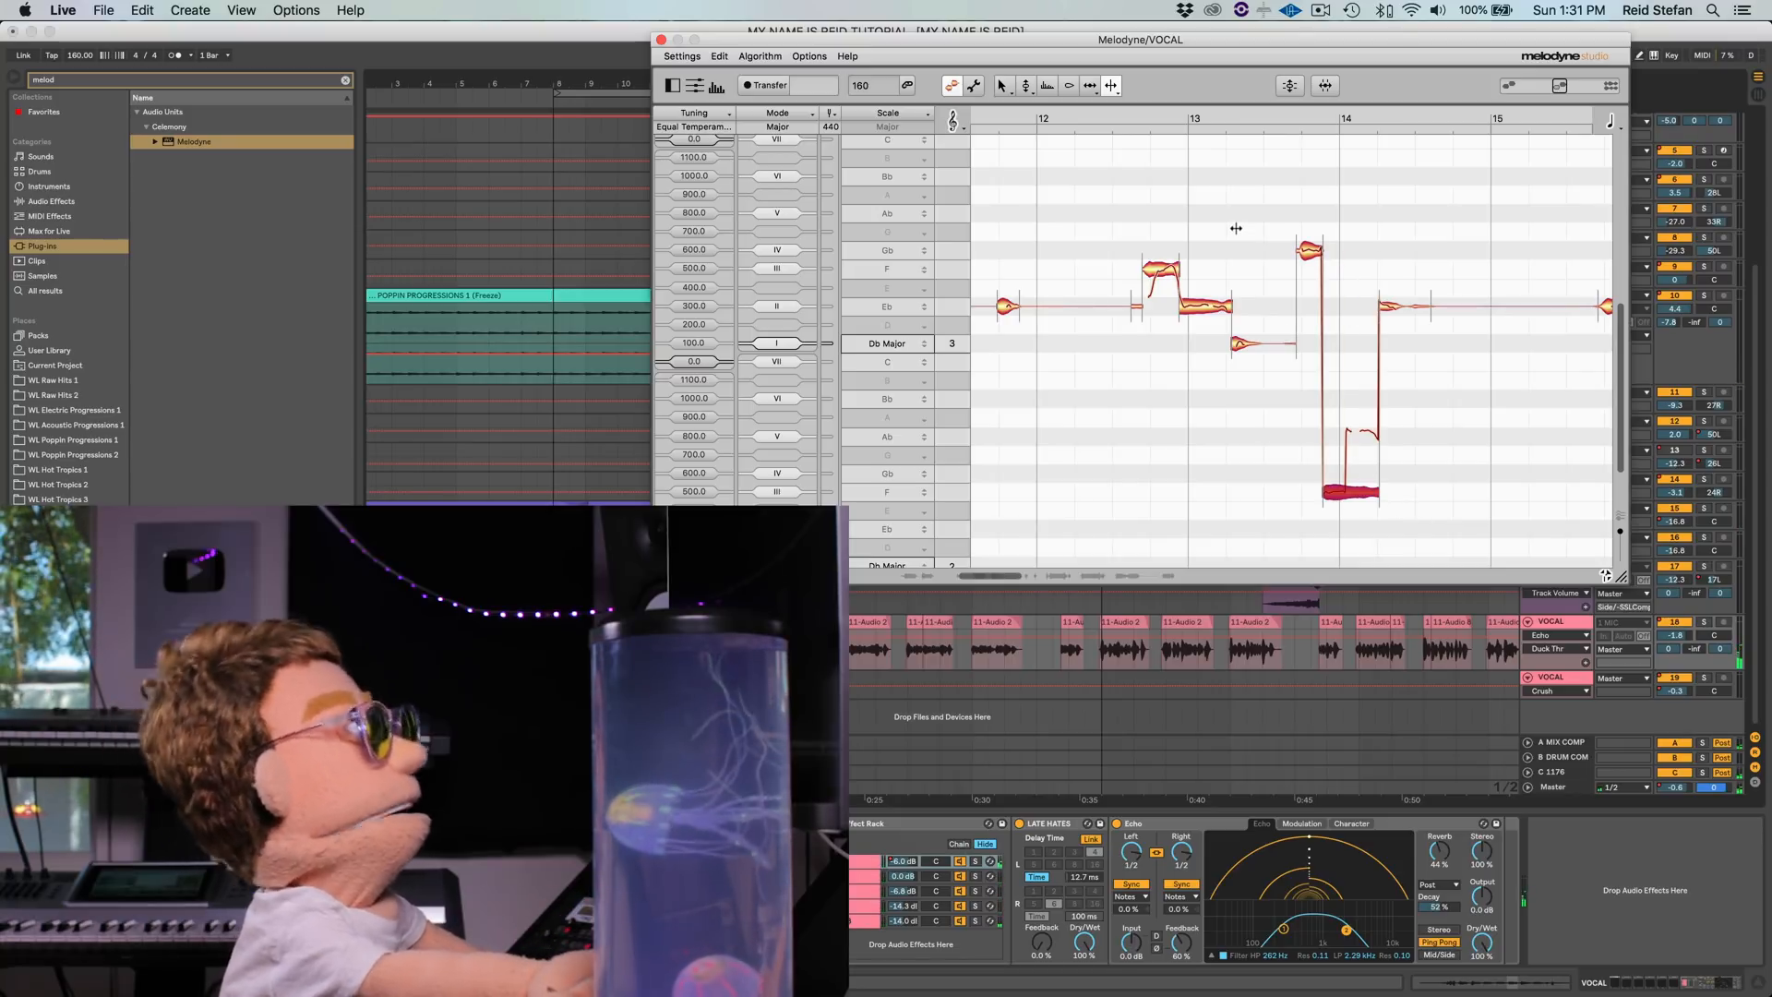
Clear the current note selection before adjusting individual chorus notes in bars 12–15.
{"action": "left_click", "coordinate": [722, 55]}
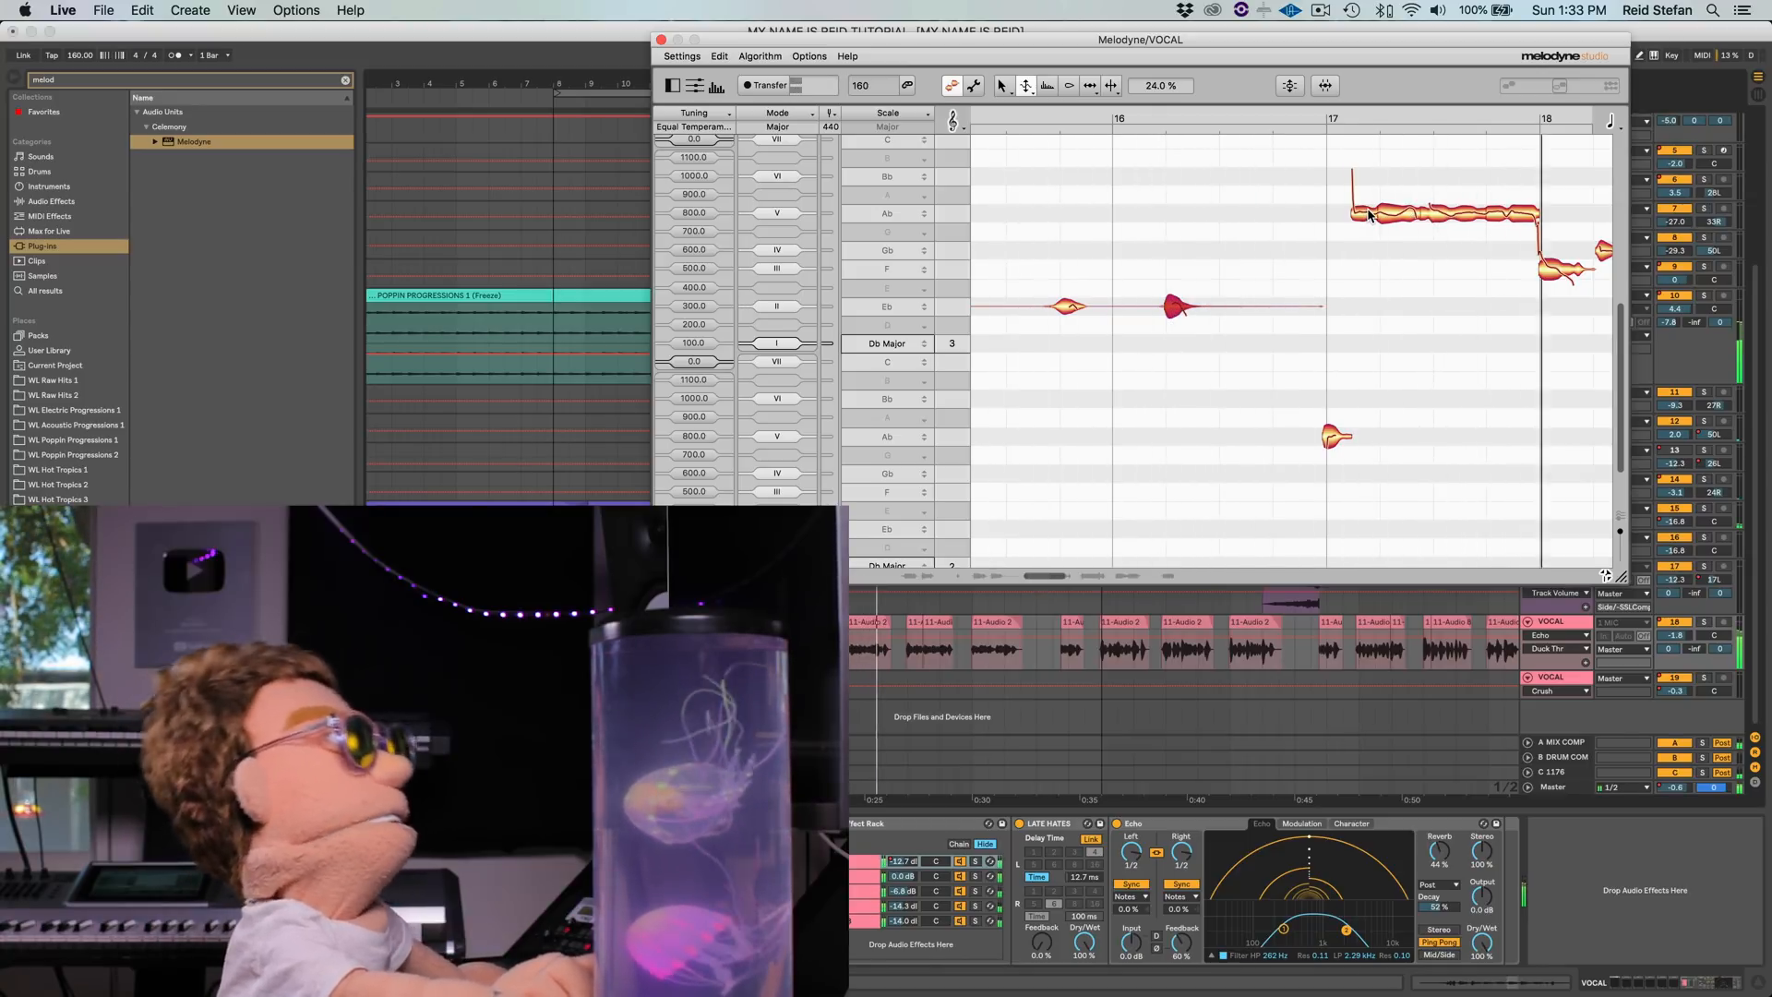
Select the sustained note at bar 17 to reduce its pitch modulation.
{"action": "left_click", "coordinate": [1024, 84]}
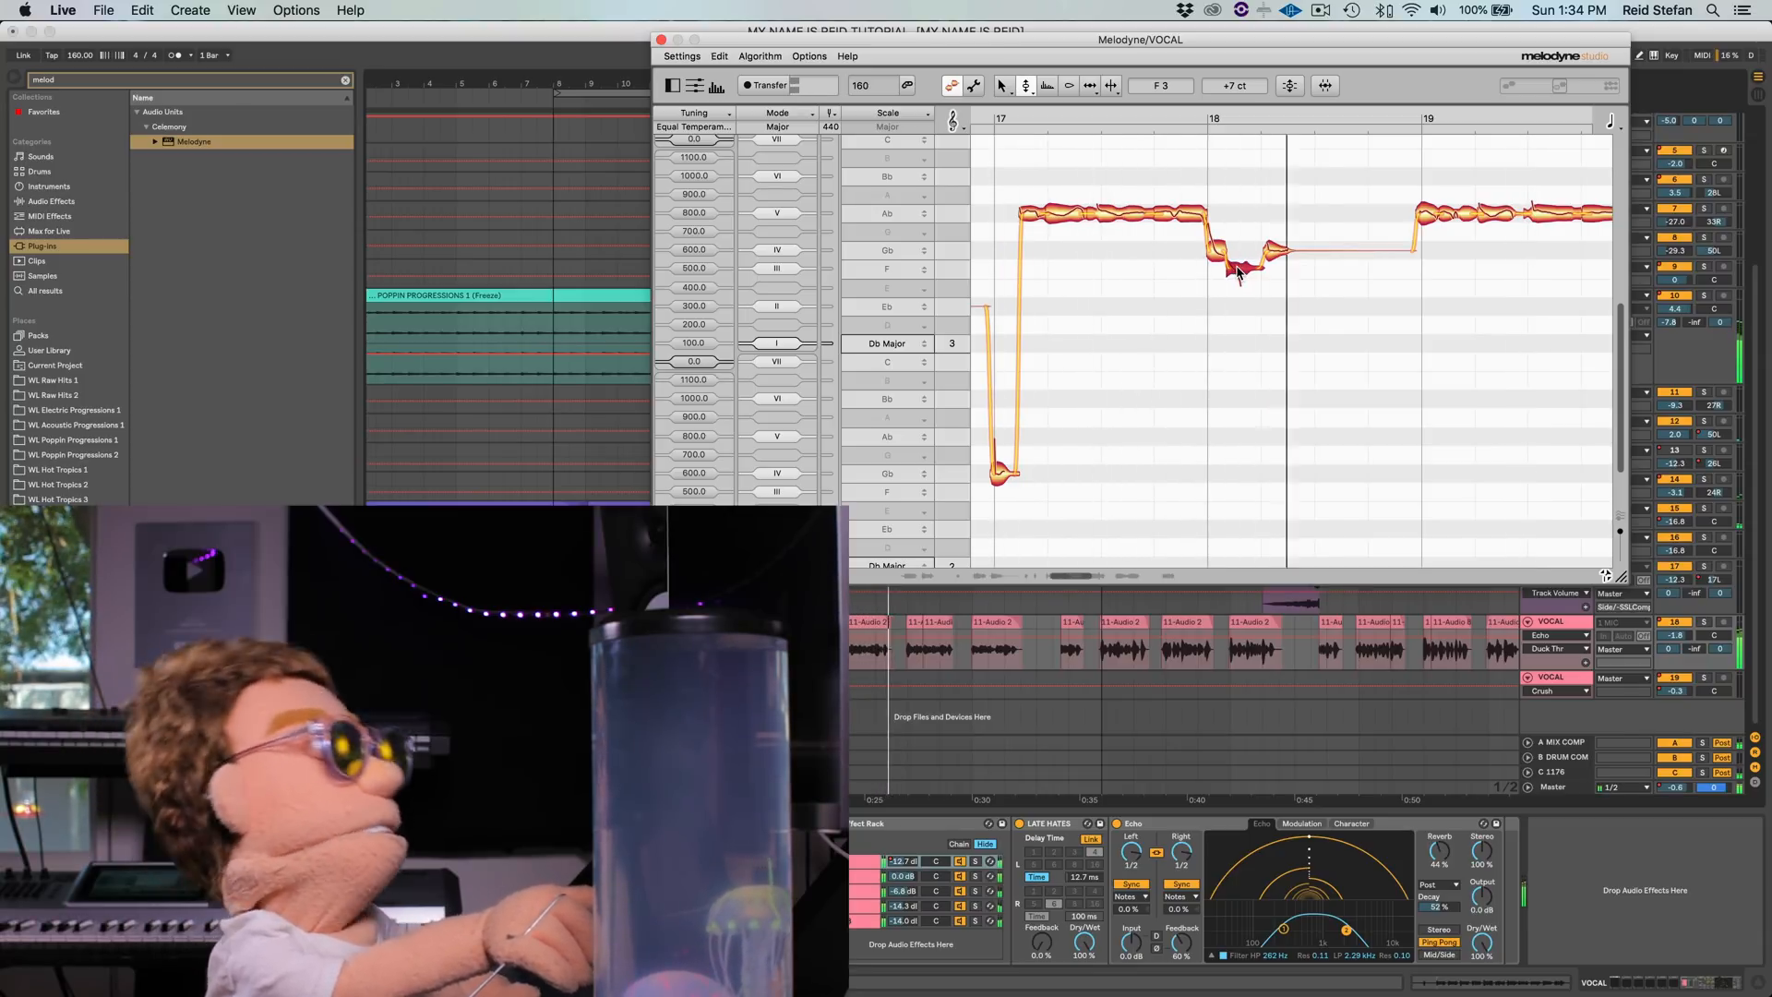
Drag the Pitch Drift tool on the F3 note after bar 18 to smooth its drift.
{"action": "left_click_drag", "start_coordinate": [1238, 272], "coordinate": [1237, 305]}
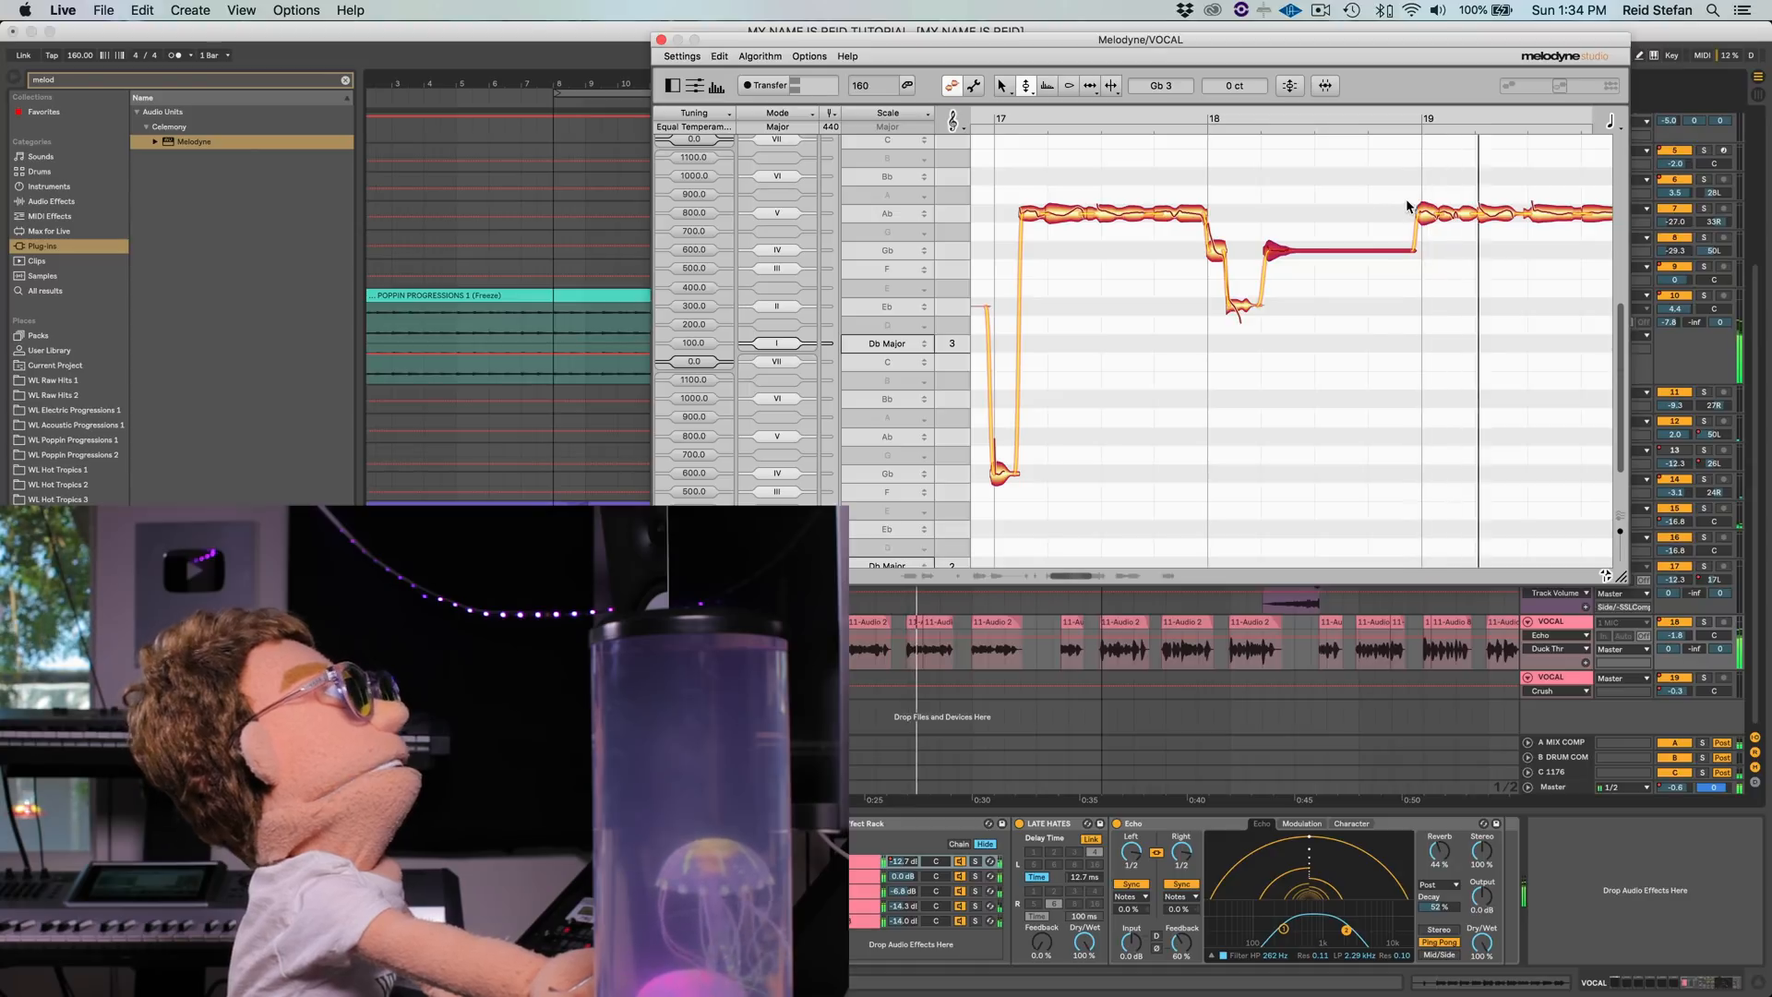
Drag the bar 18 verse note onto its D♭ major pitch and select the note at bar 21.
{"action": "left_click_drag", "start_coordinate": [1086, 576], "coordinate": [1119, 576]}
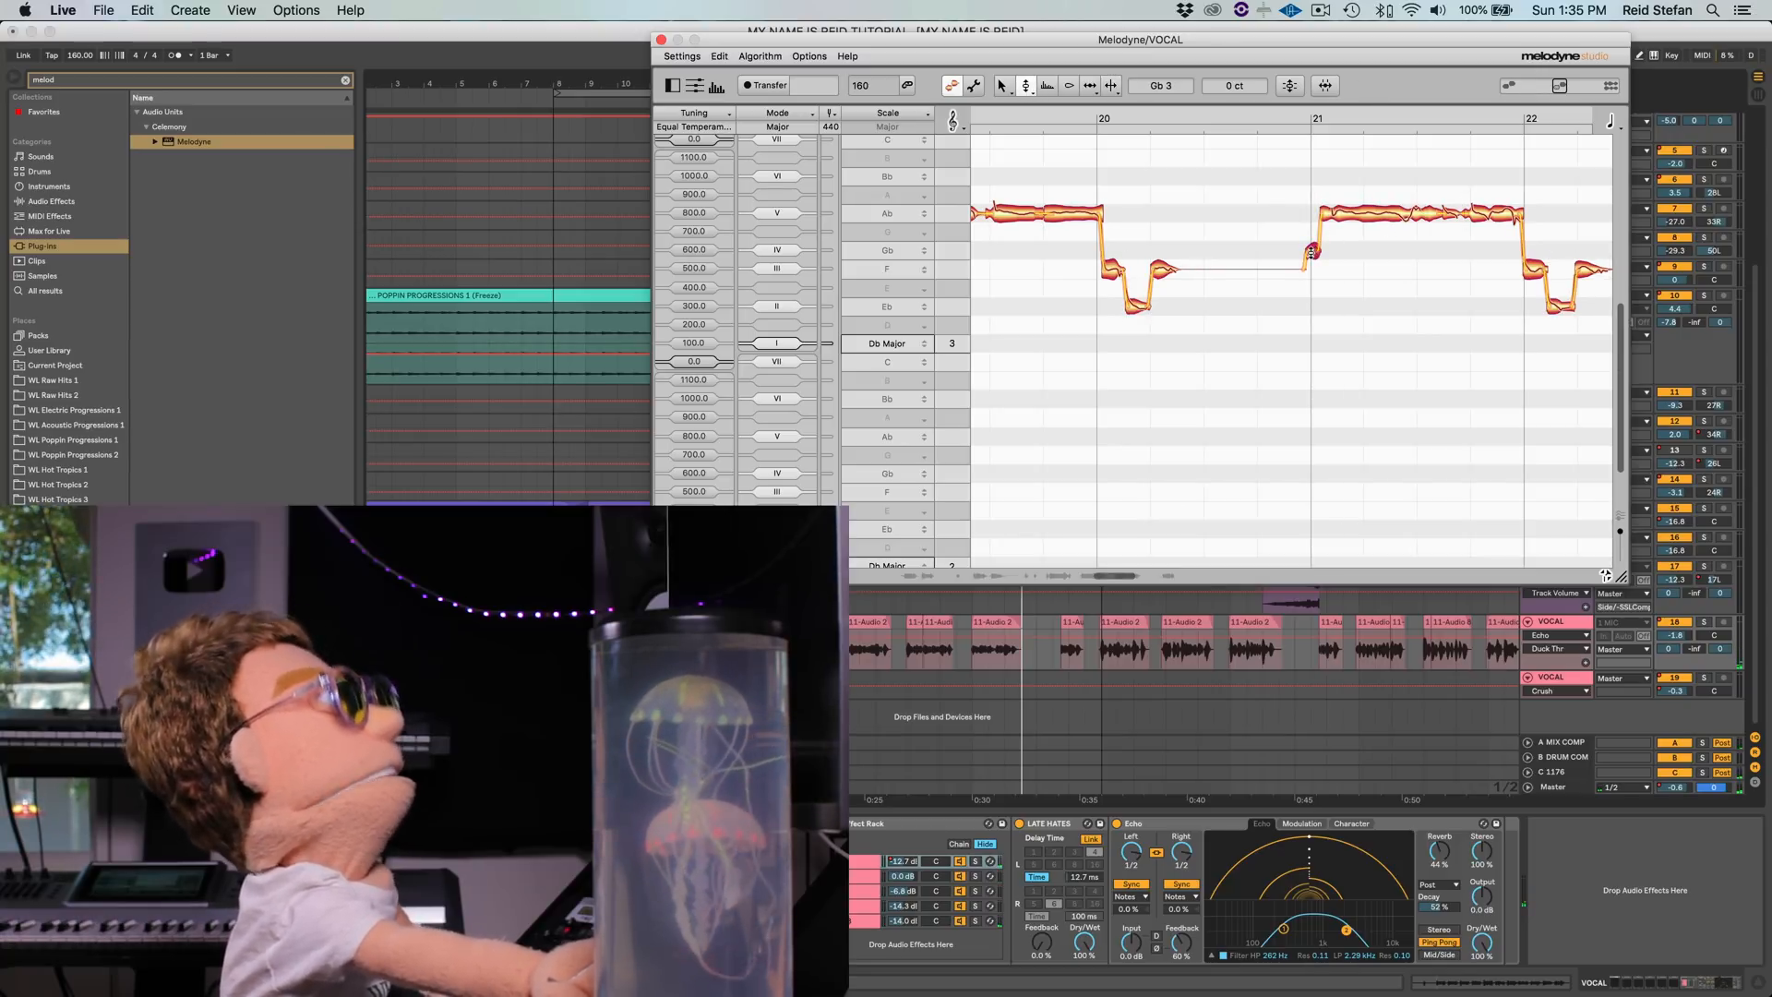
{"action": "left_click", "coordinate": [993, 651]}
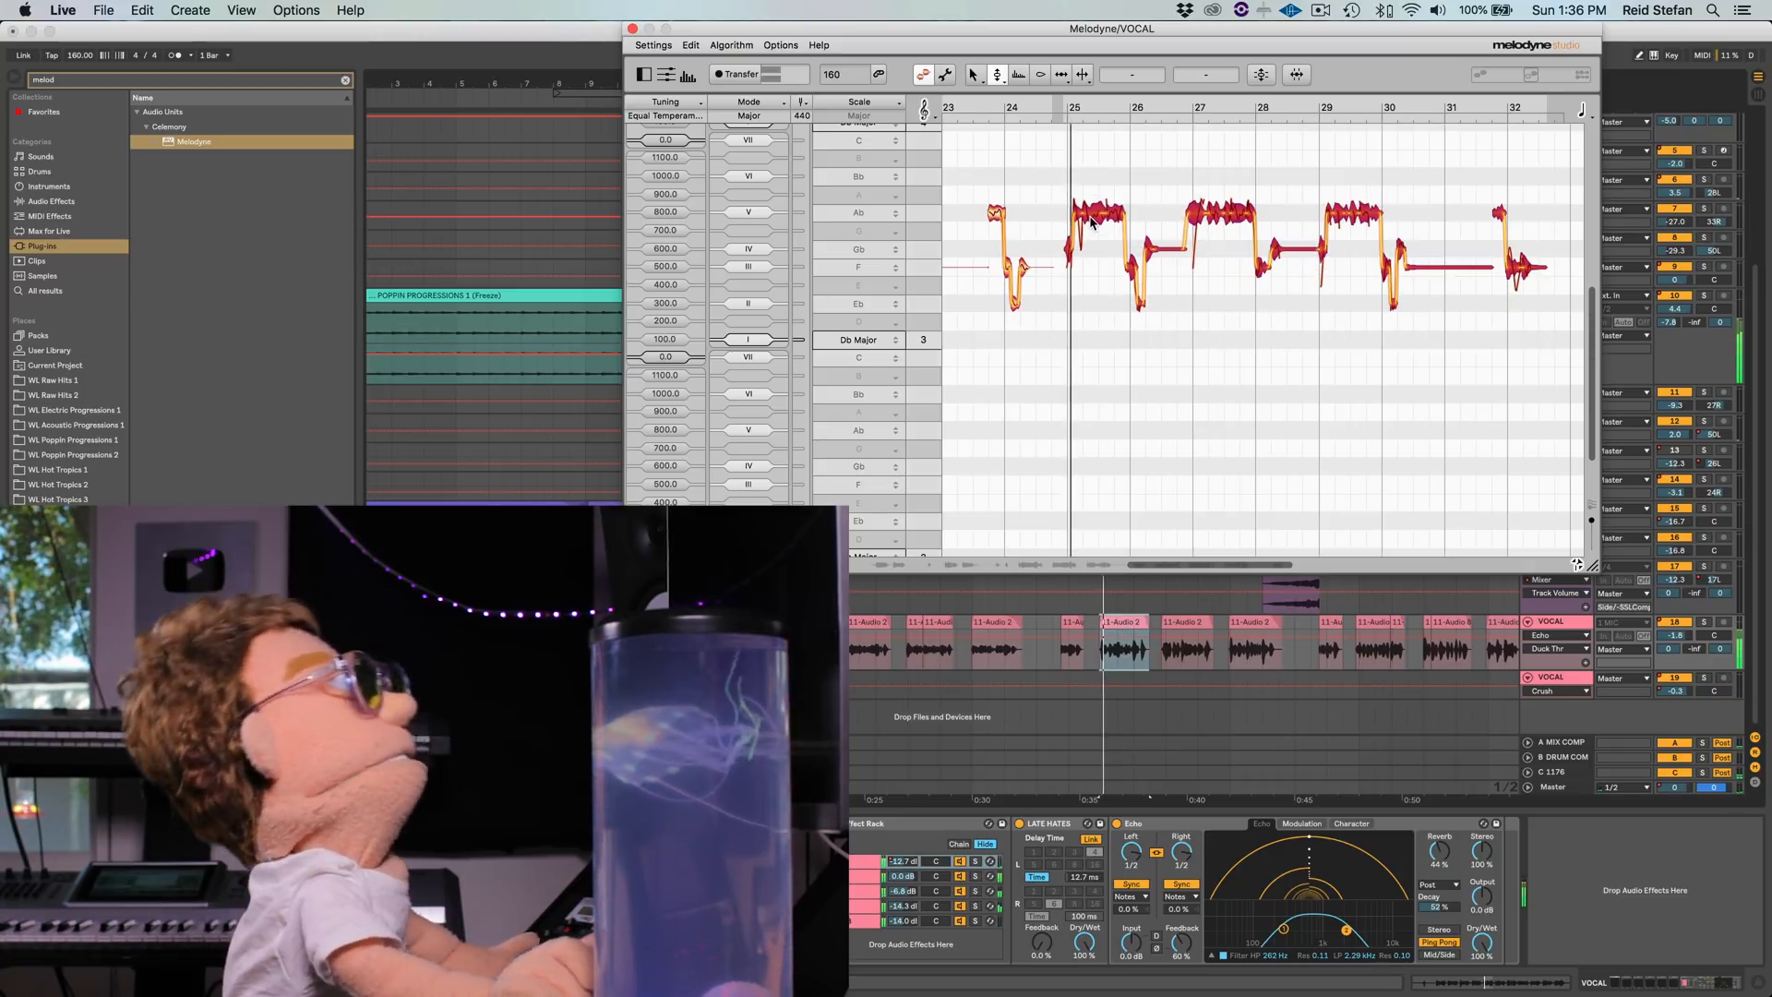
{"action": "mouse_move", "coordinate": [995, 74]}
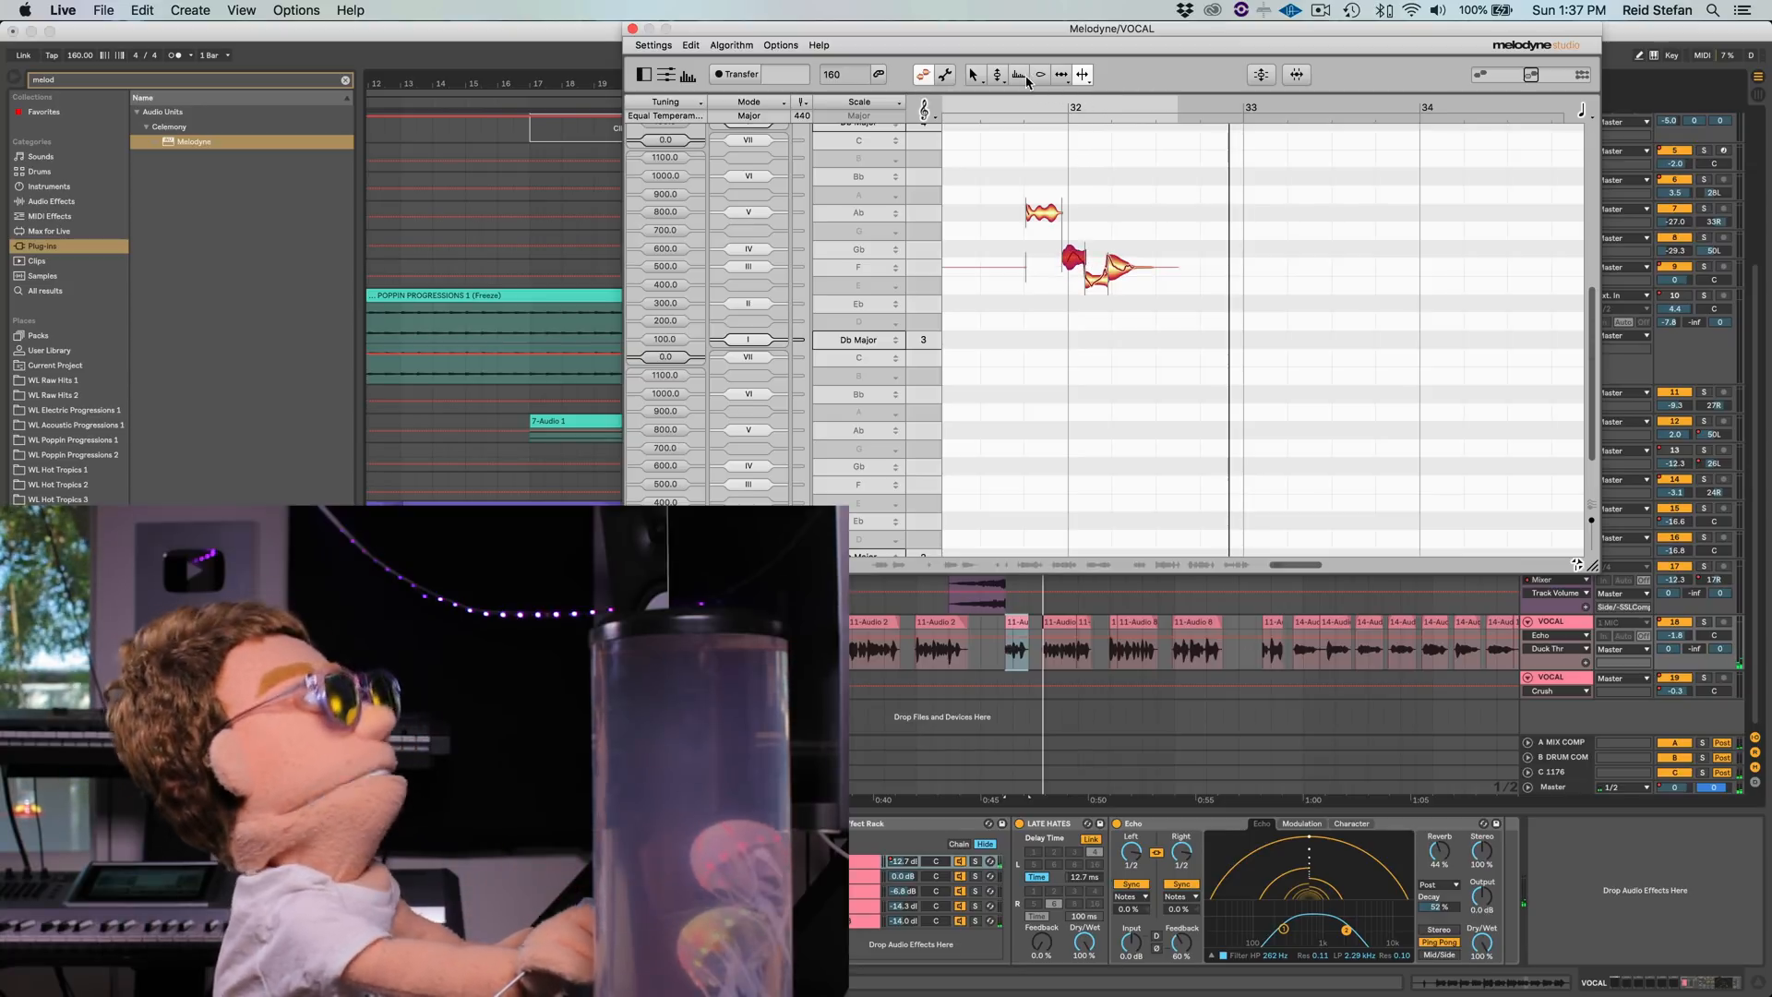
Drag the short notes near bar 32 onto their scale pitches.
{"action": "left_click_drag", "start_coordinate": [1046, 213], "coordinate": [1067, 260]}
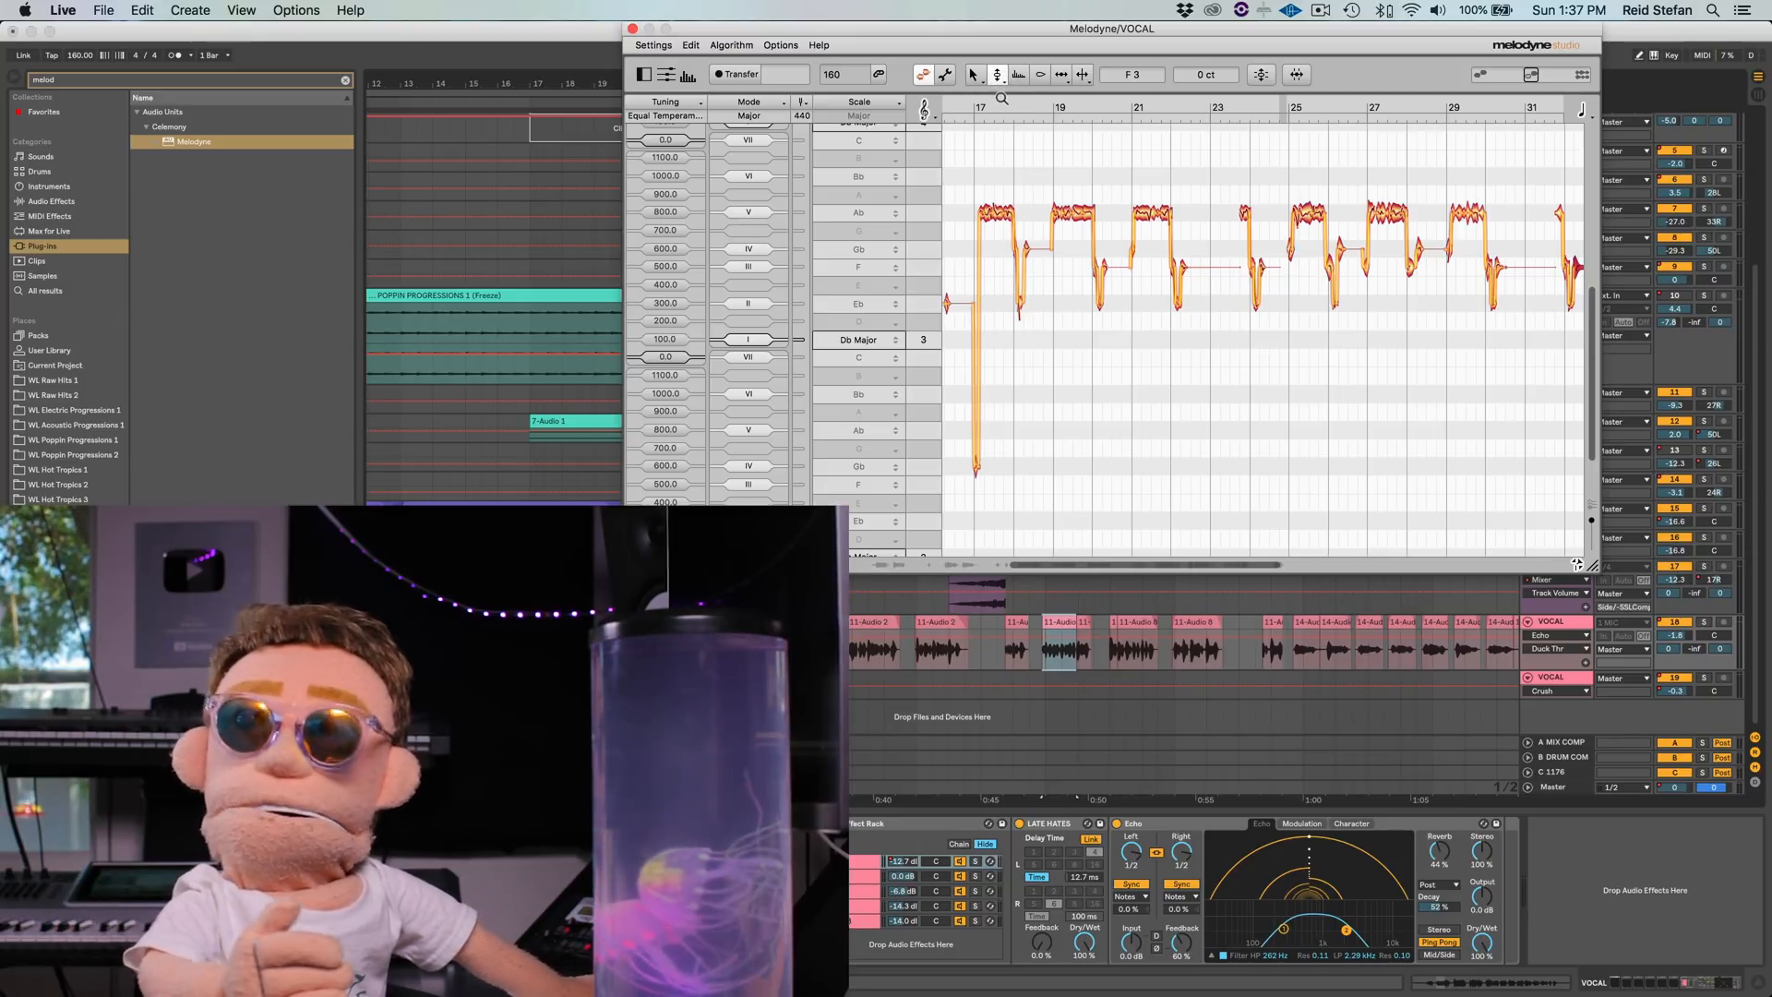
{"action": "mouse_move", "coordinate": [998, 75]}
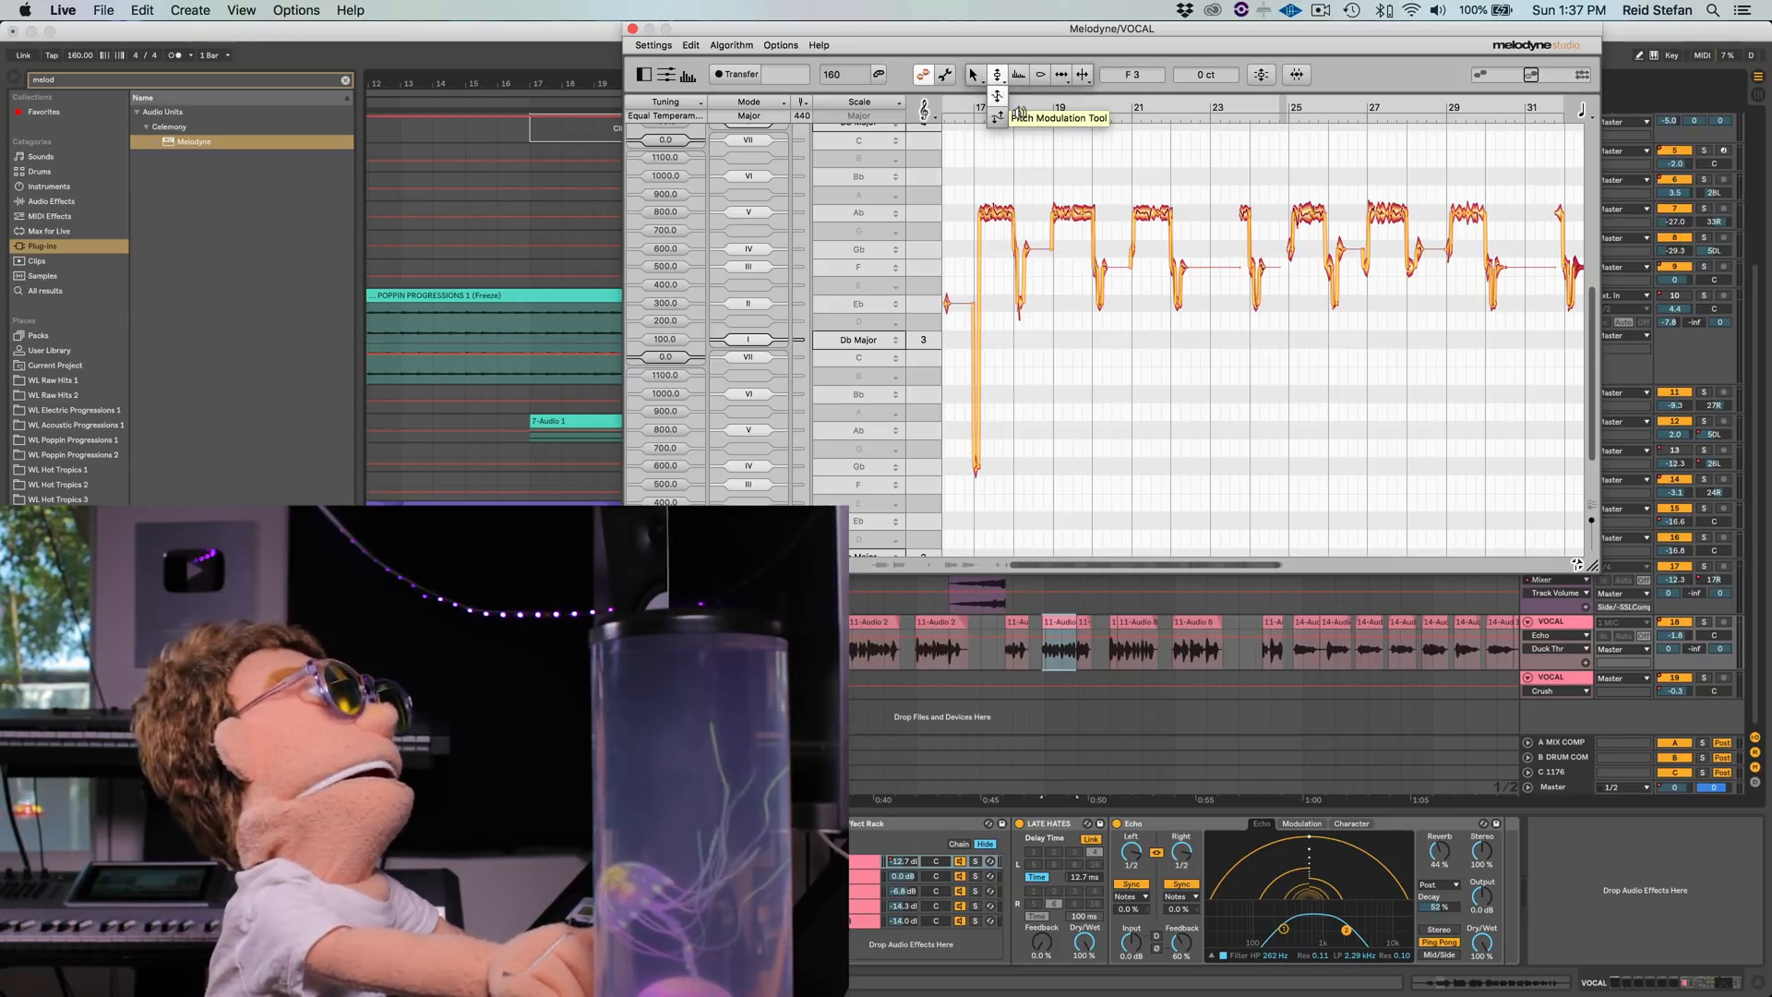
{"action": "mouse_move", "coordinate": [1005, 113]}
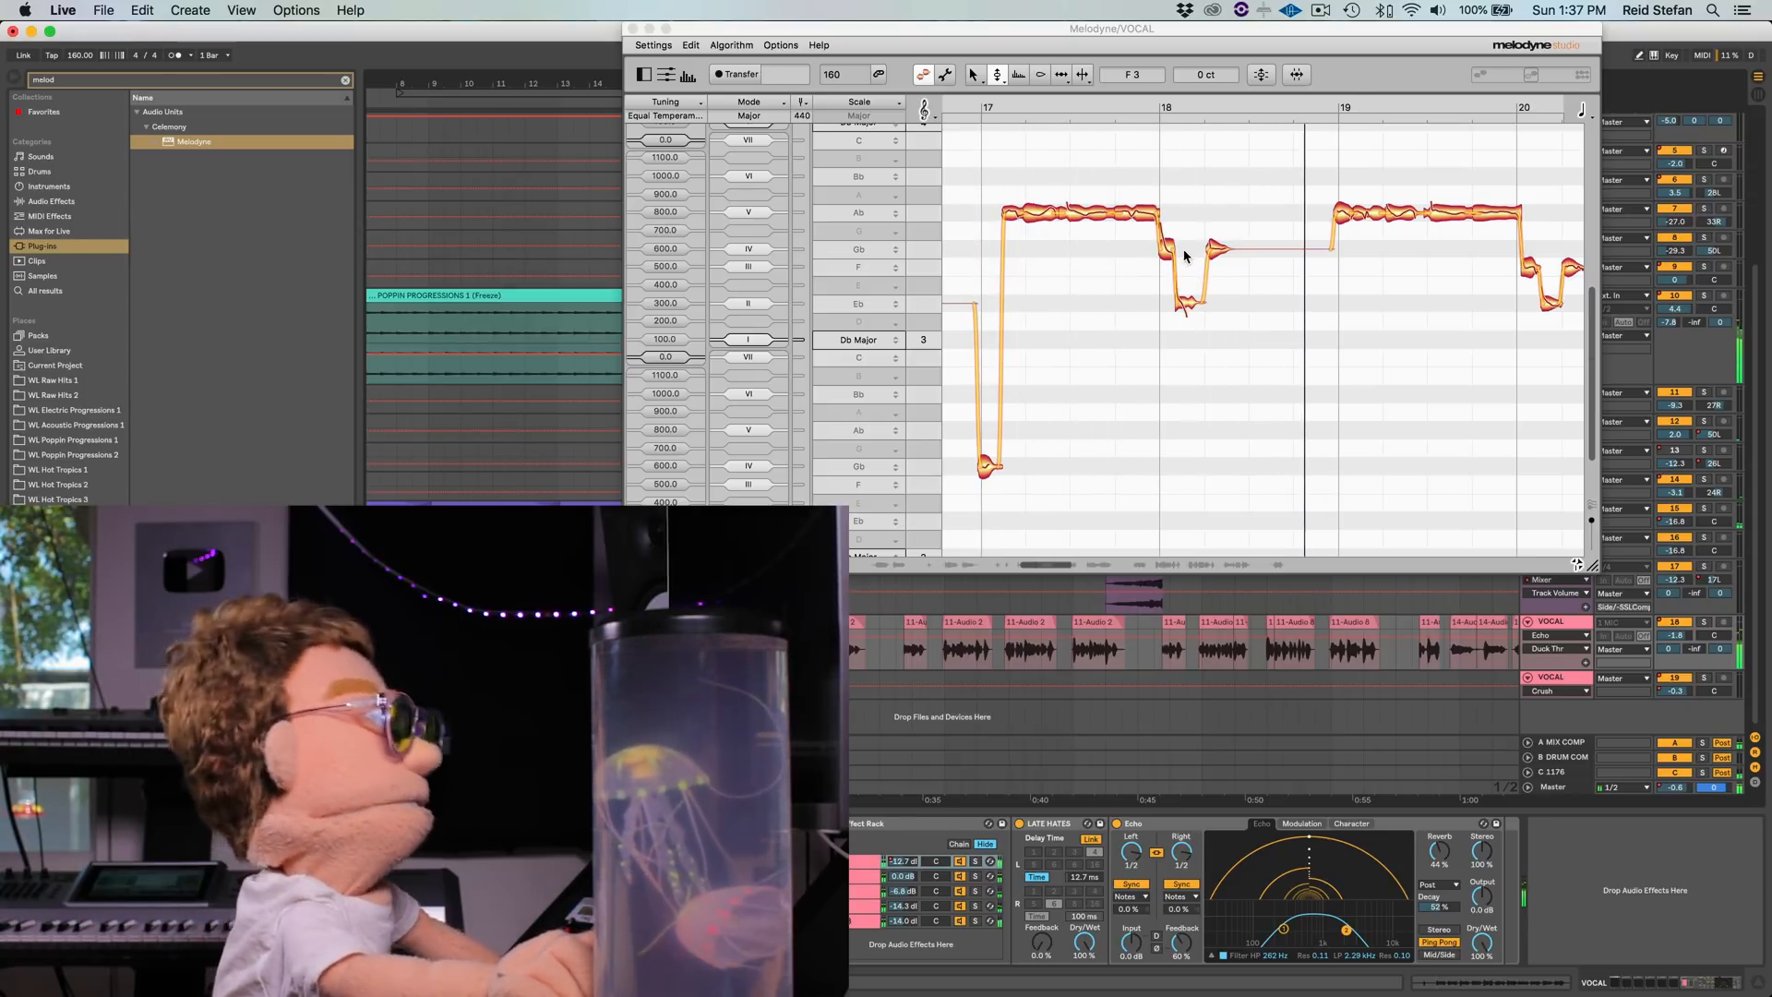
Select the dipping note at bar 18 and choose the Pitch Modulation/Drift tool.
{"action": "left_click", "coordinate": [1166, 245]}
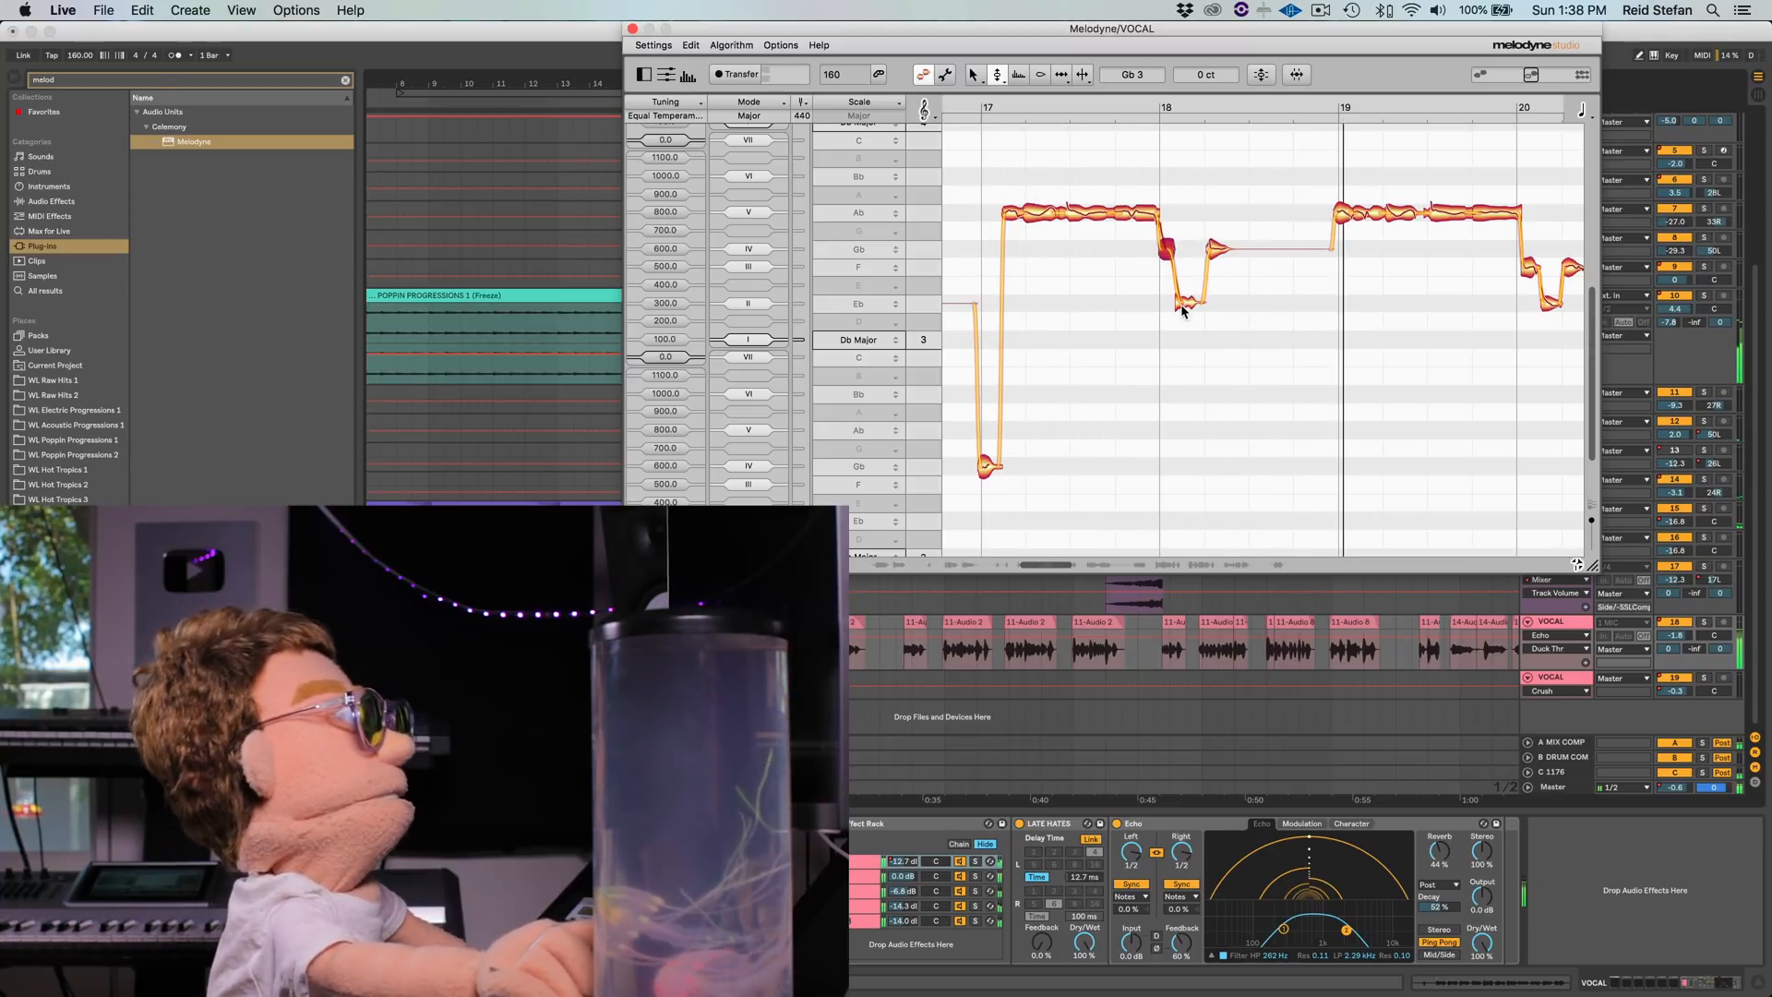
{"action": "left_click", "coordinate": [997, 74]}
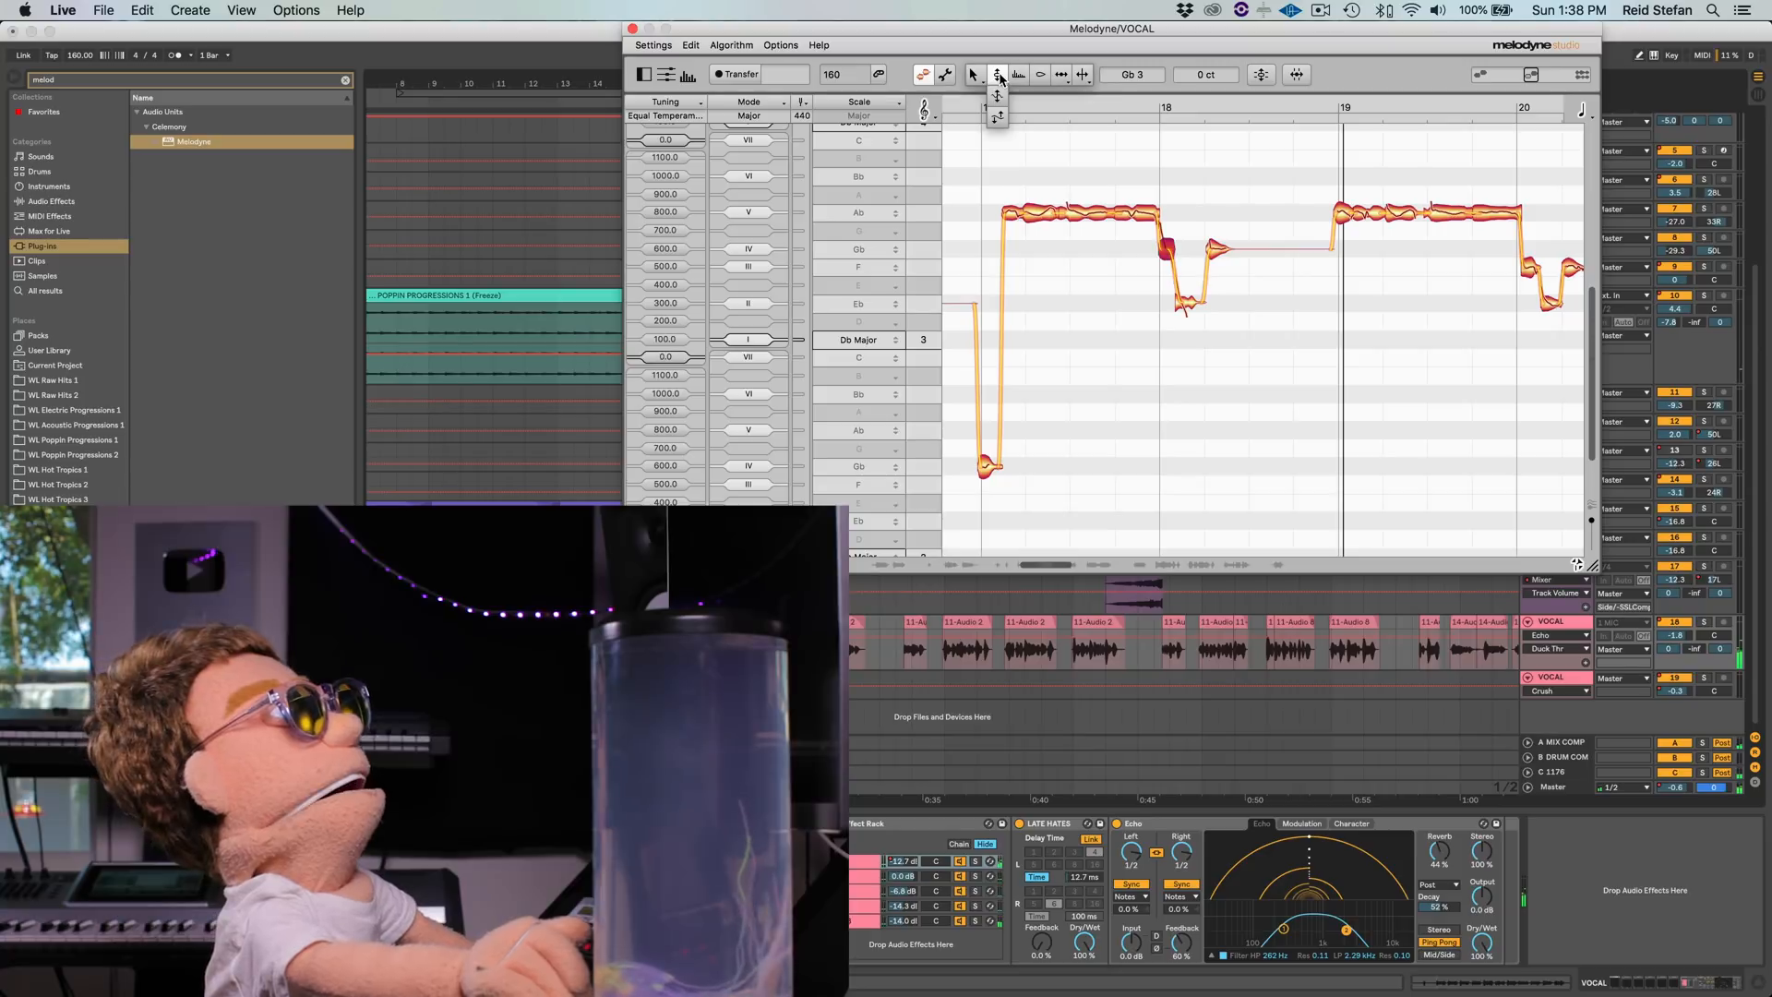